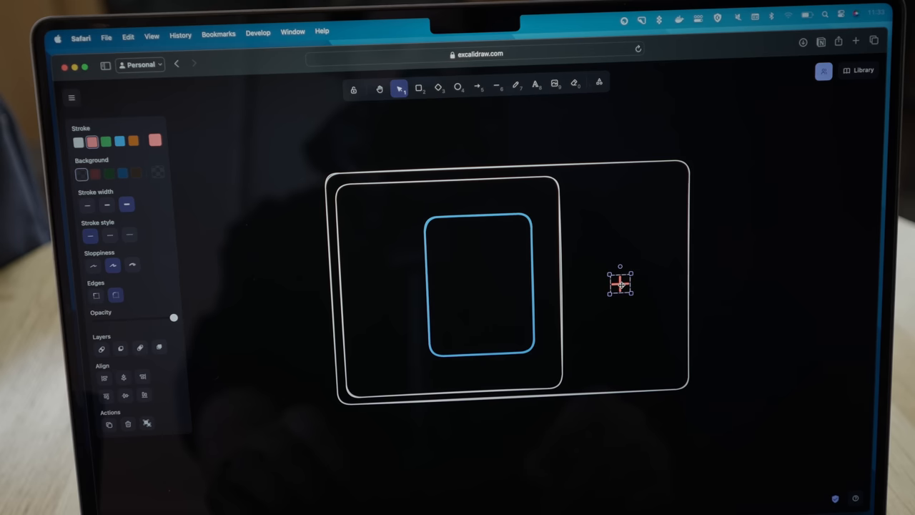
Step: Select the Arrow tool to draw the raycast line from the red cross marker
click(497, 88)
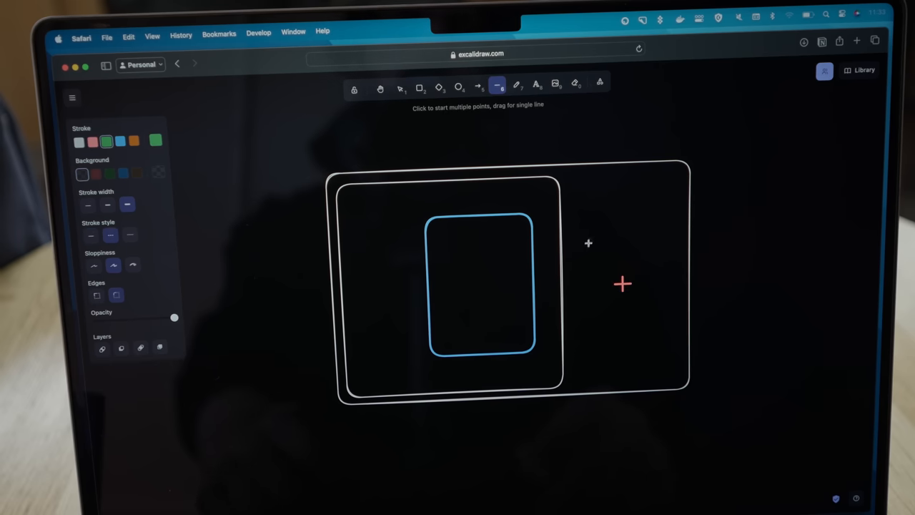